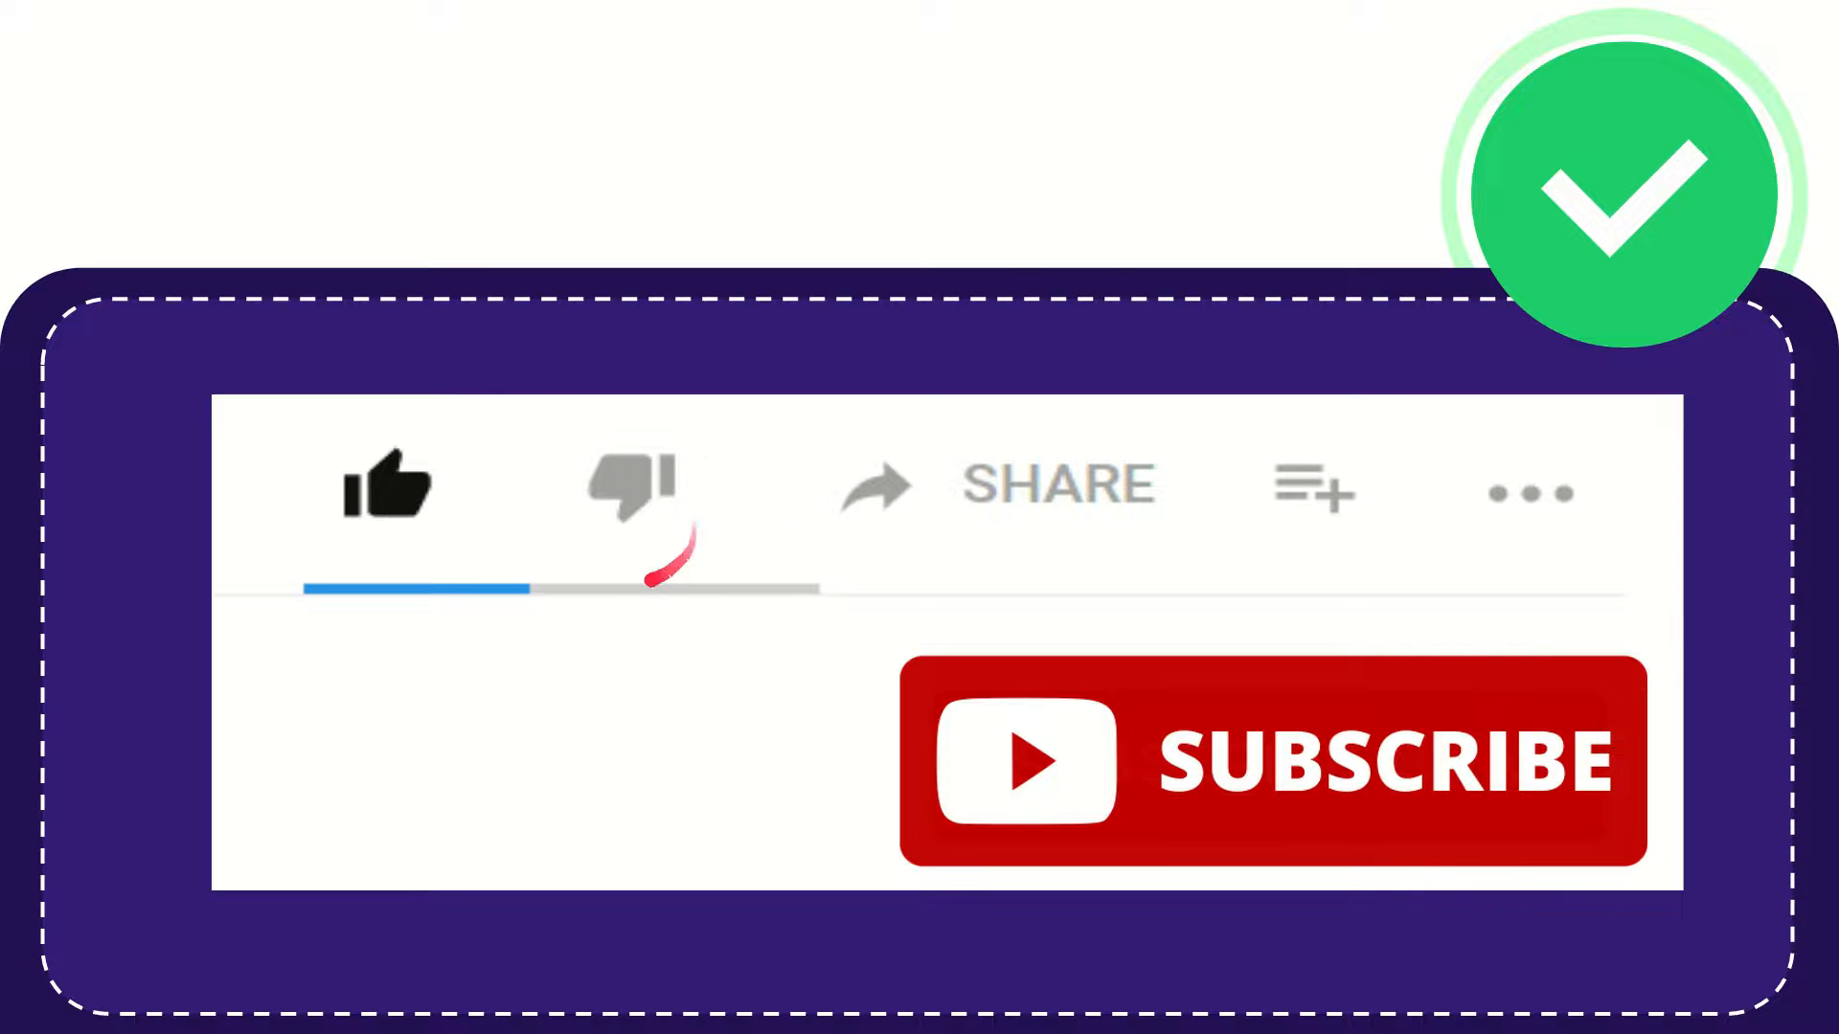
pyautogui.click(631, 486)
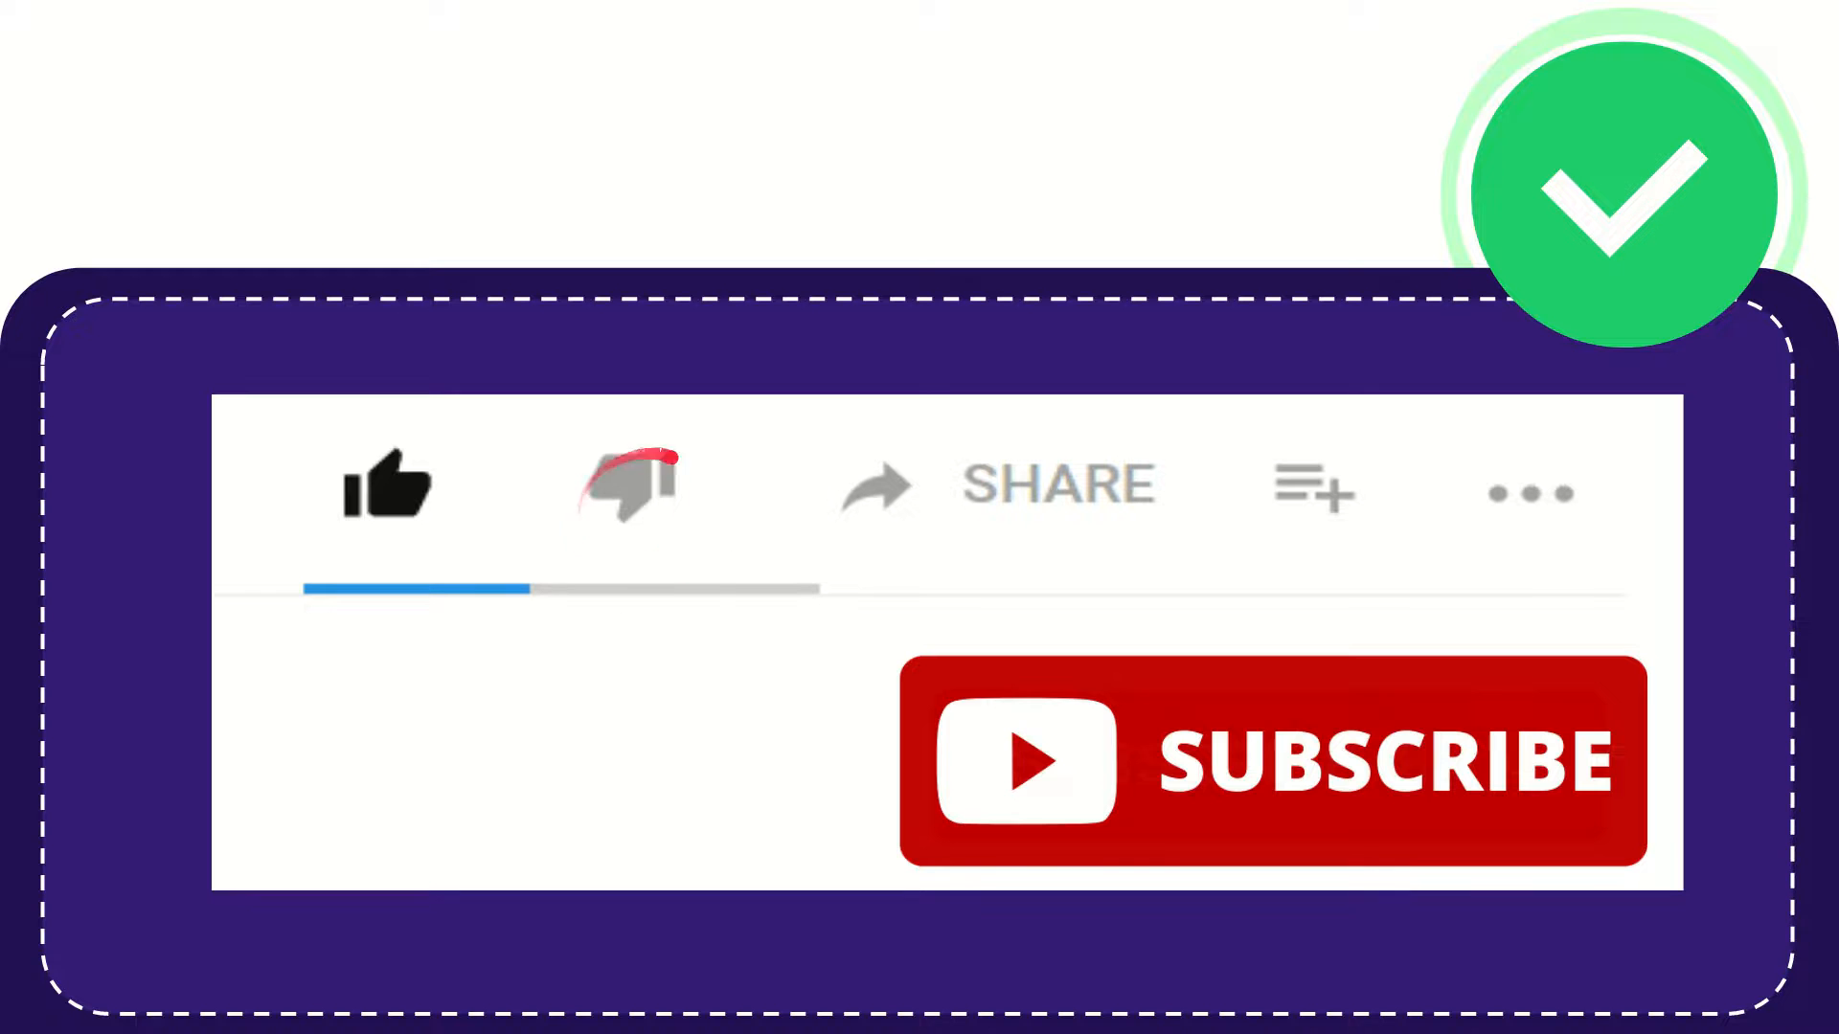
pyautogui.click(631, 484)
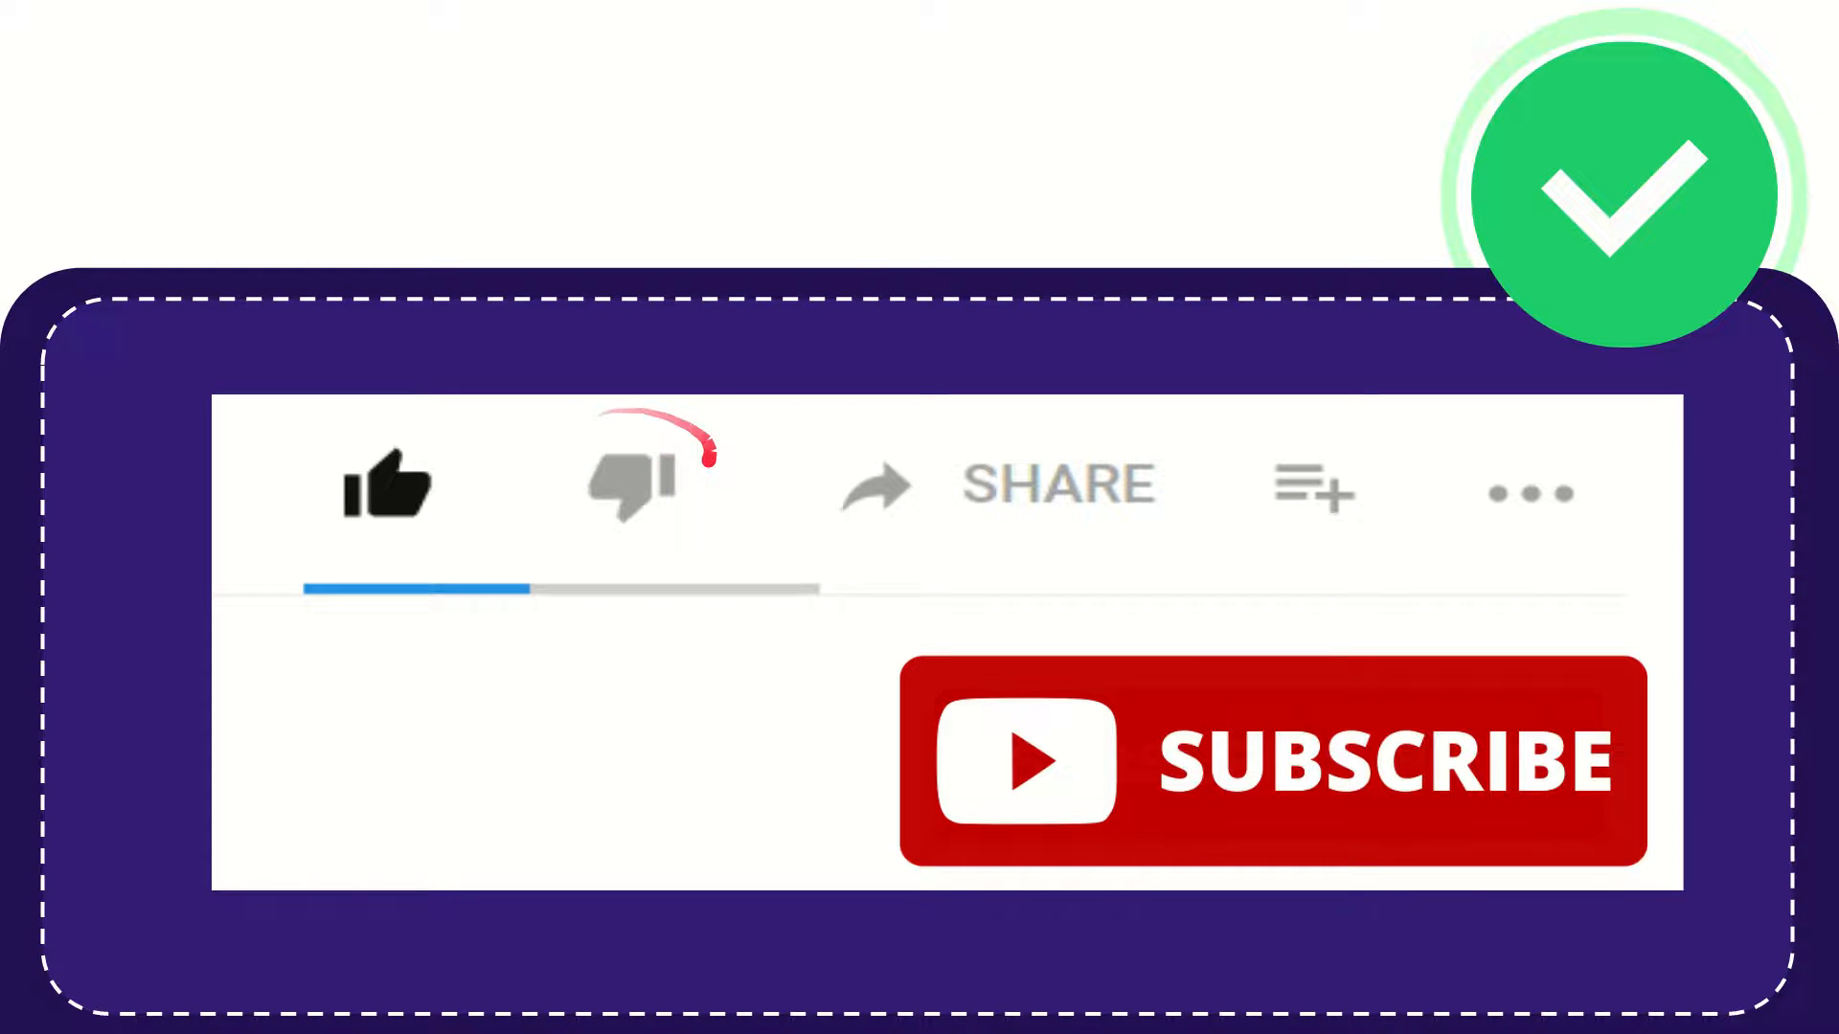
pyautogui.click(633, 486)
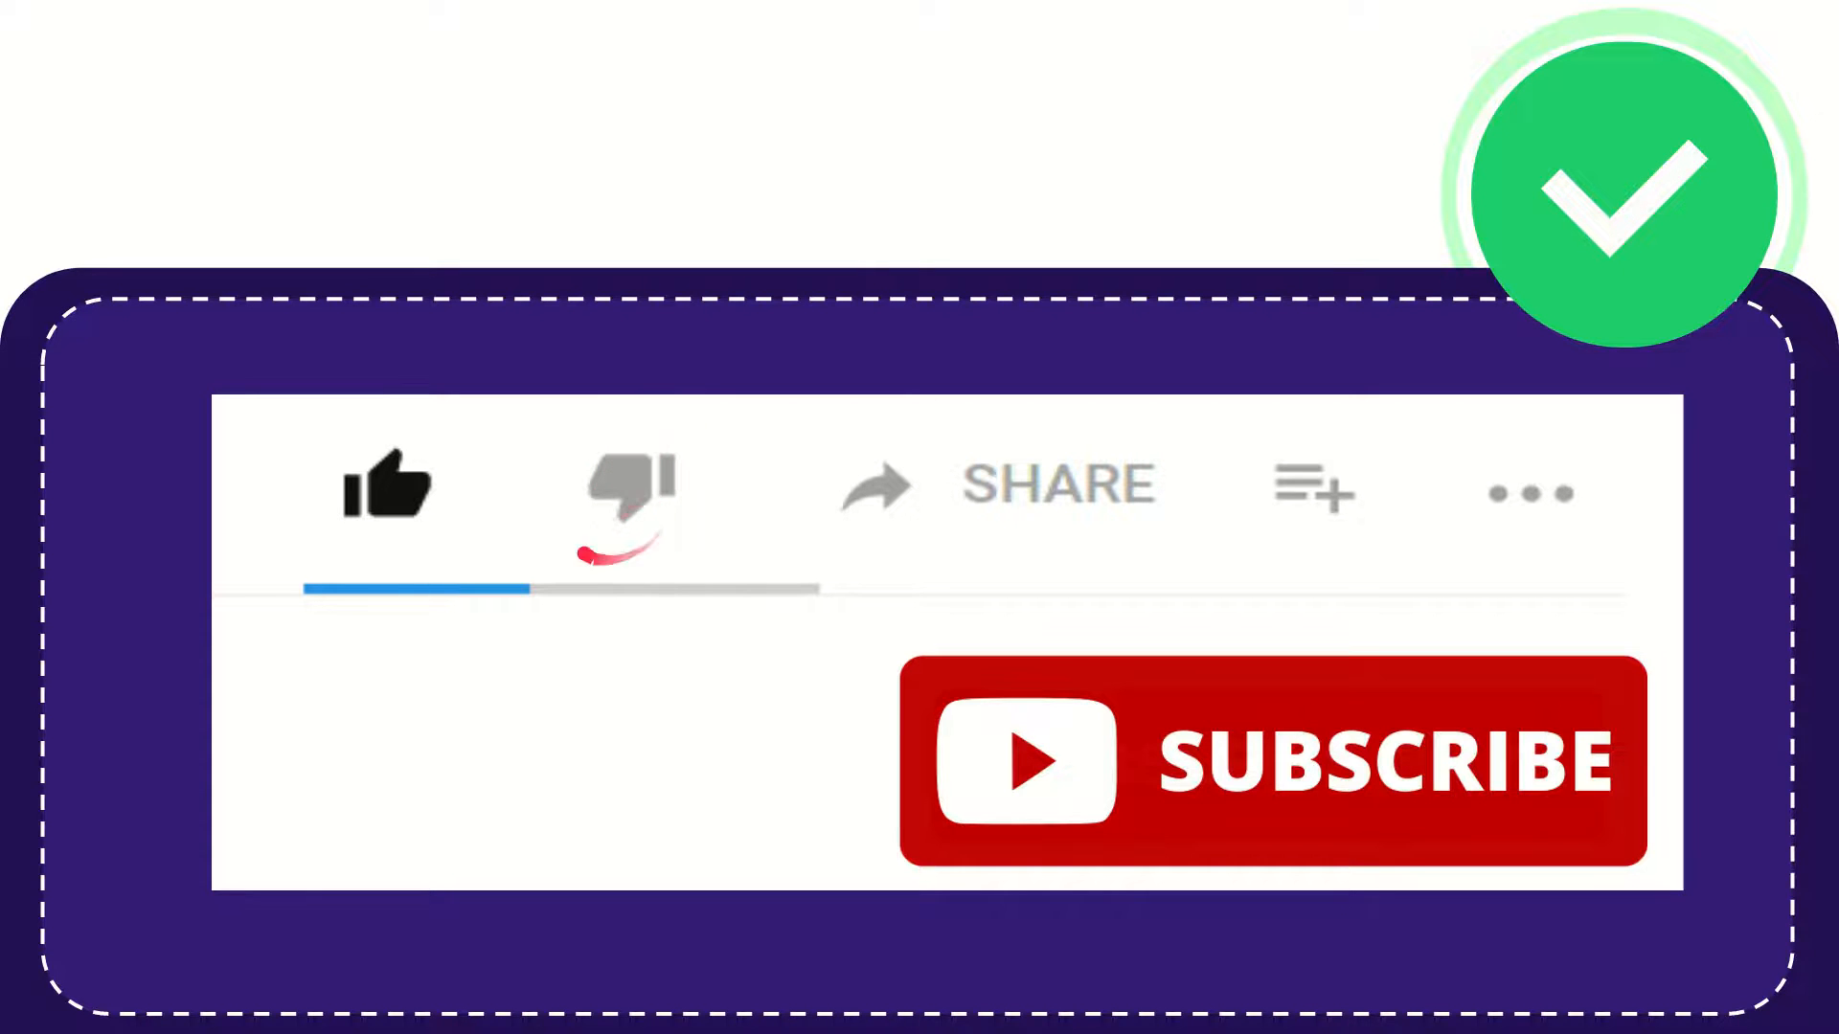